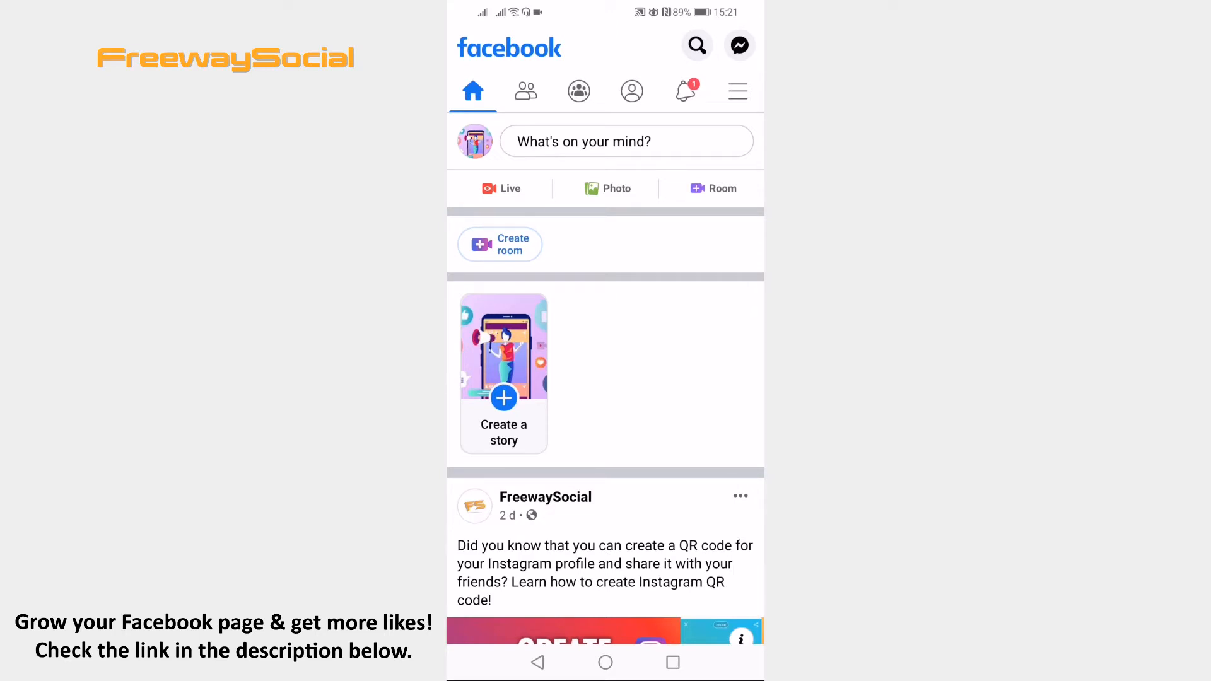
Leave the news feed for the main menu and reach its Settings & Privacy section.
{"action": "left_click", "coordinate": [735, 91]}
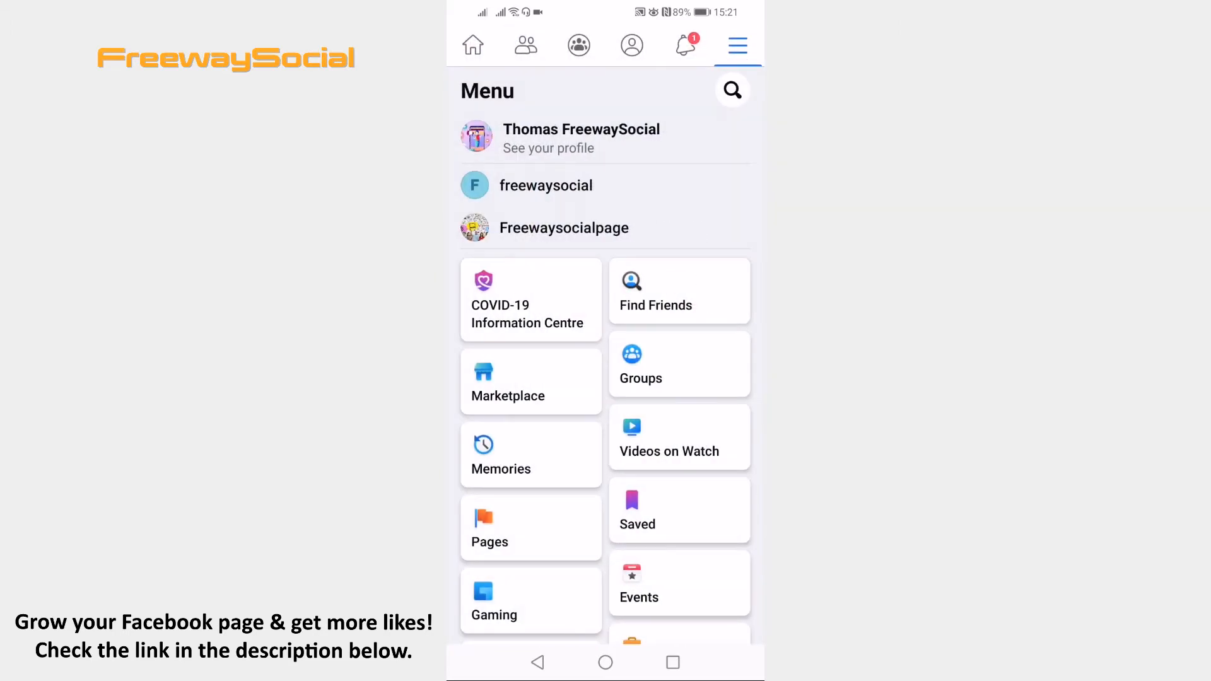
{"action": "scroll", "scroll_direction": "down", "scroll_amount": 3}
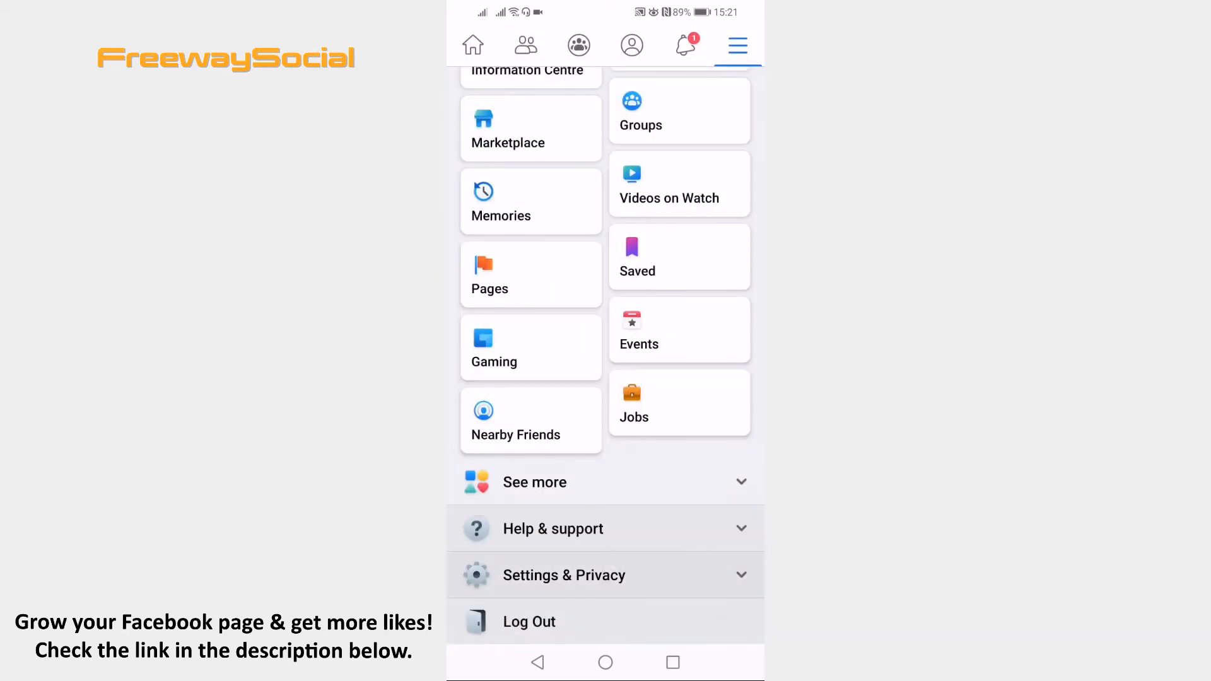
Expand Settings & Privacy and enter the account Settings page.
{"action": "left_click", "coordinate": [563, 575]}
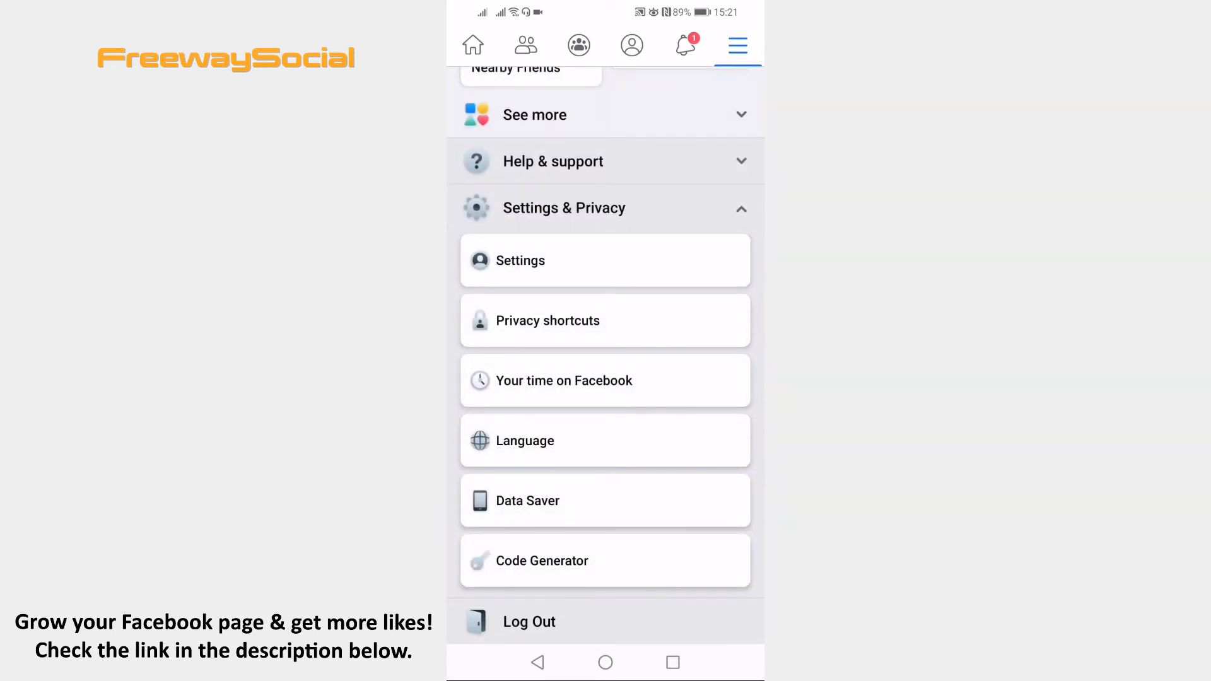
{"action": "left_click", "coordinate": [520, 259]}
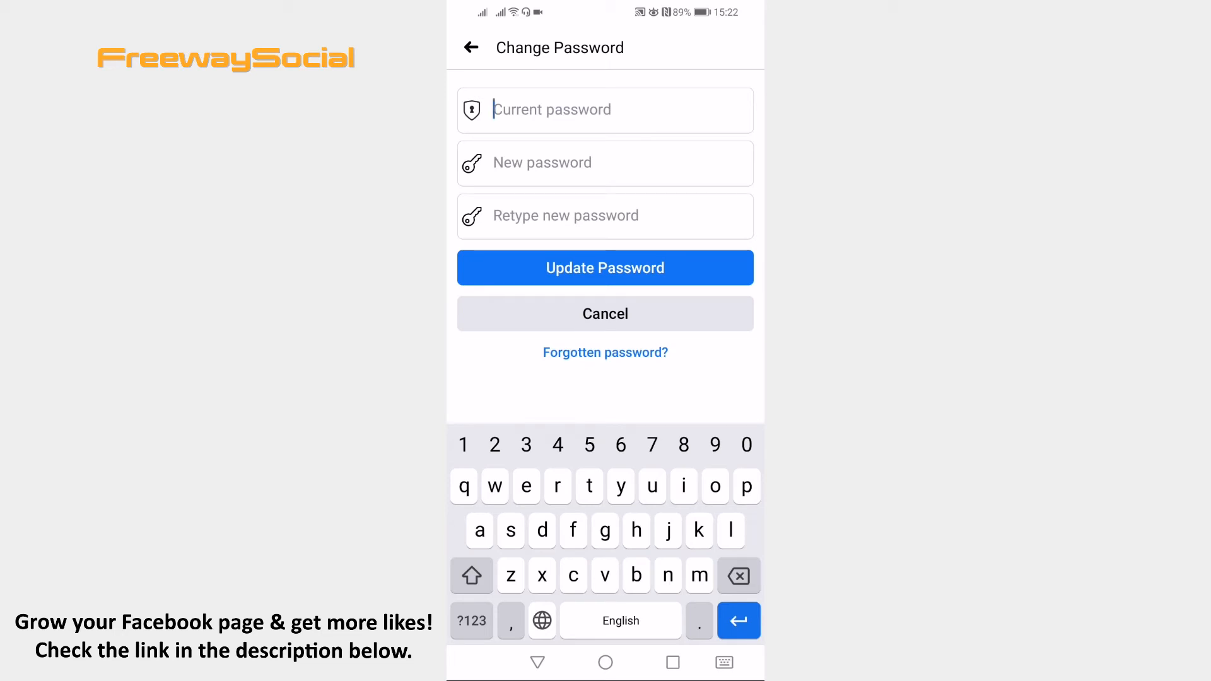
From the Change Password form, start recovery via 'Forgotten password?'.
{"action": "left_click", "coordinate": [604, 267]}
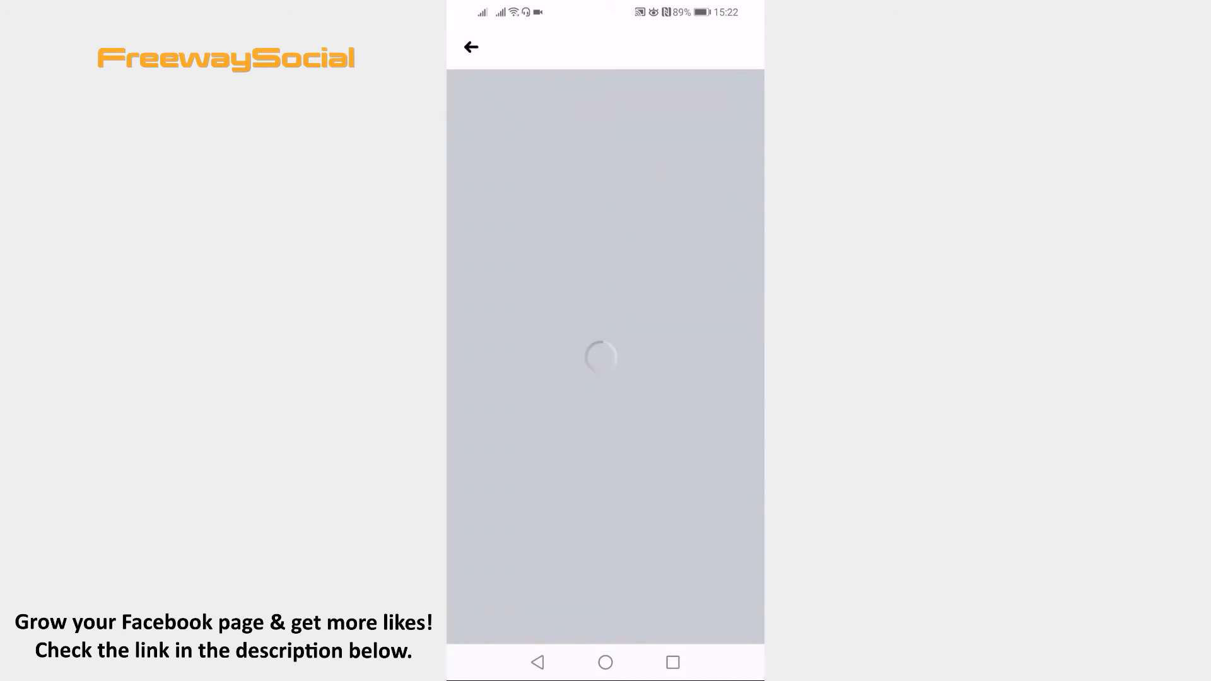